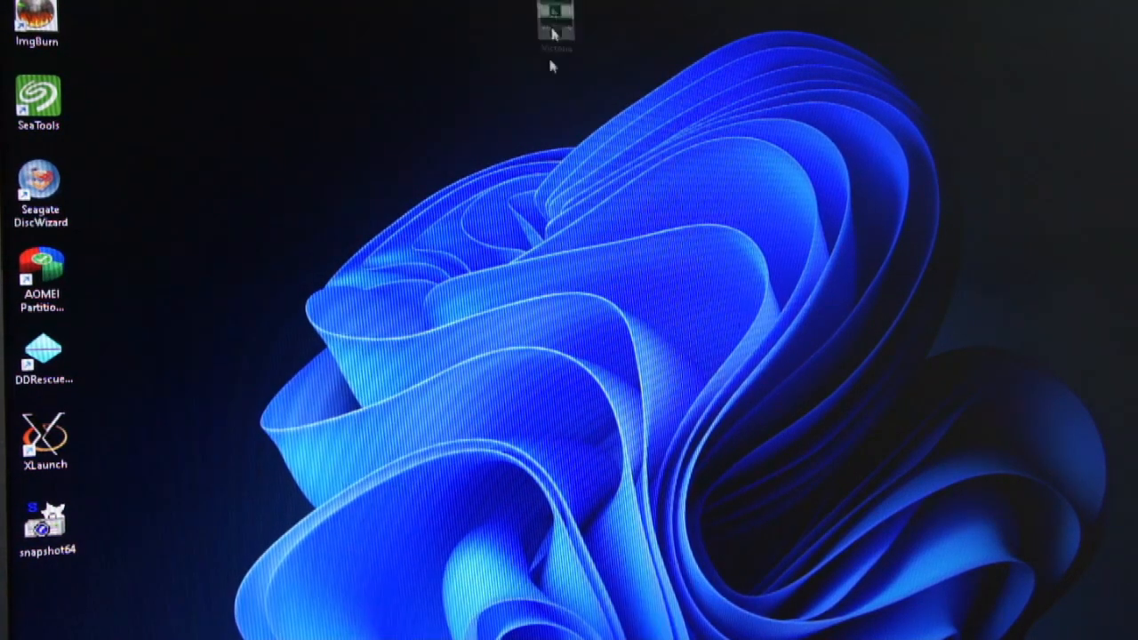
# - Run Victoria as administrator to read the Intel 480 GB SSD's drive passport
pyautogui.rightClick(555, 22)
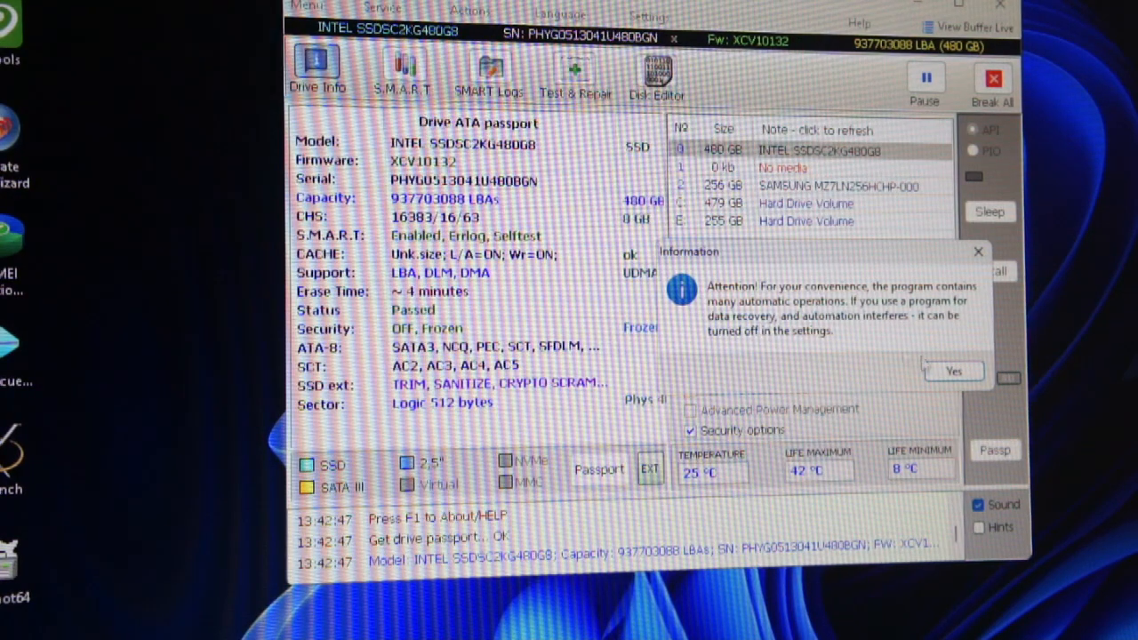
# - Accept the automation notice and select the Samsung MZ7LN256HCHP-000L7 256 GB drive
pyautogui.click(953, 371)
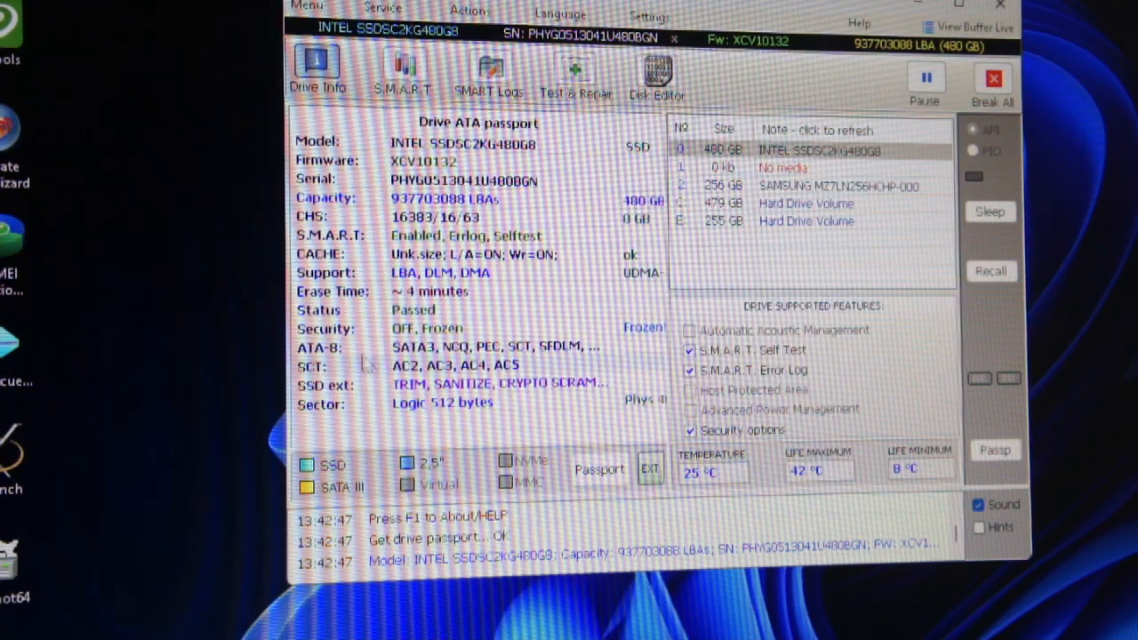
pyautogui.click(810, 150)
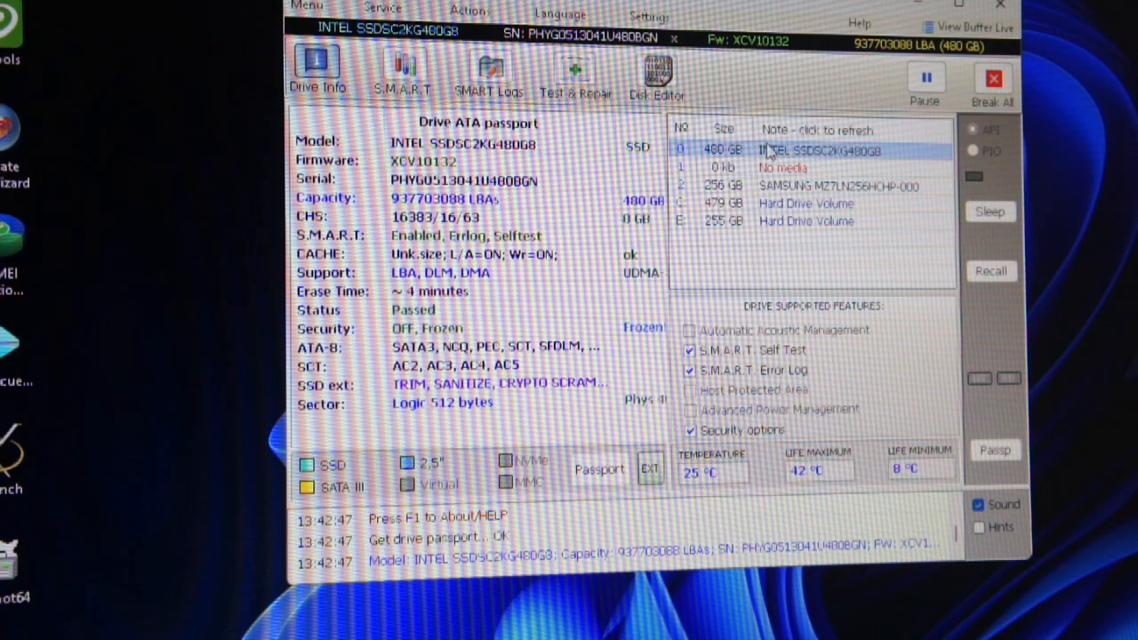
pyautogui.click(805, 186)
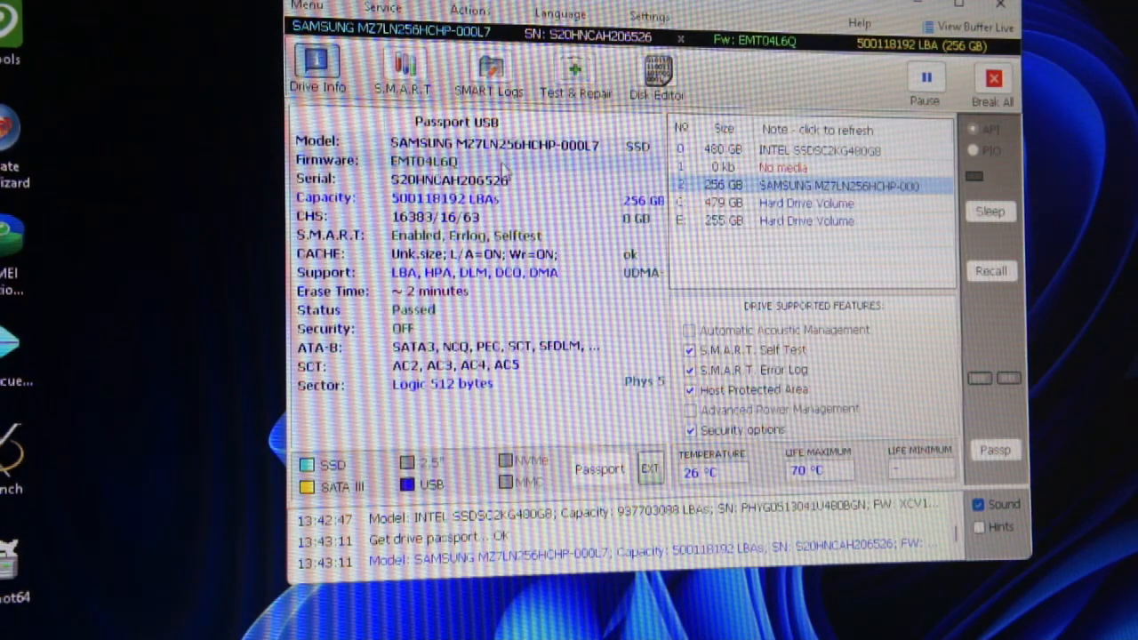
pyautogui.moveTo(463, 400)
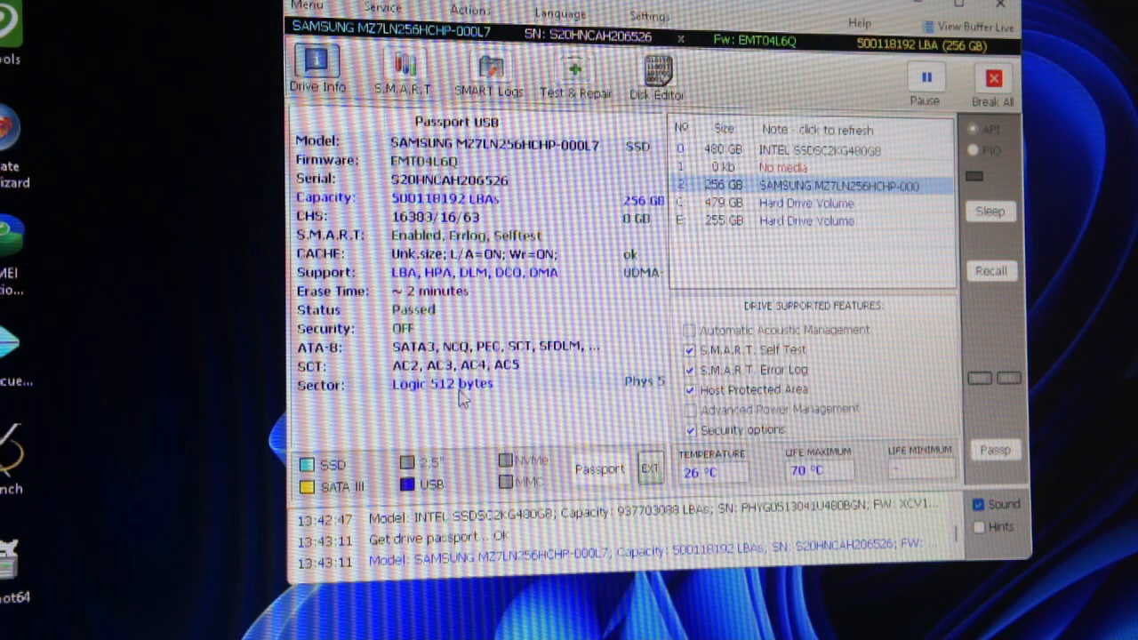
pyautogui.moveTo(423, 162)
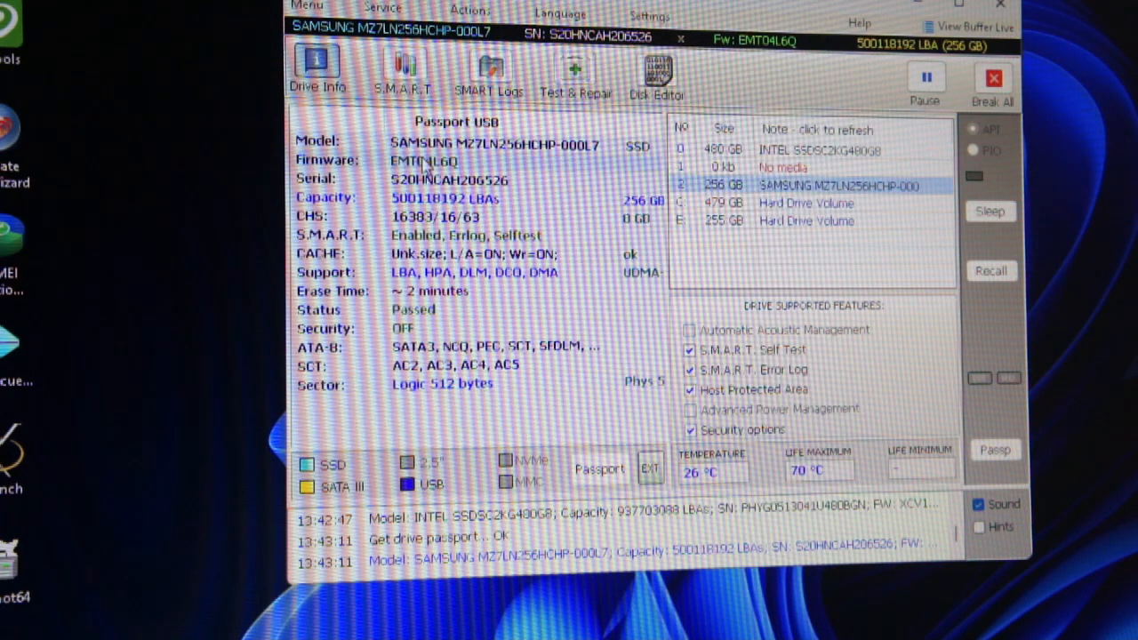
pyautogui.moveTo(453, 414)
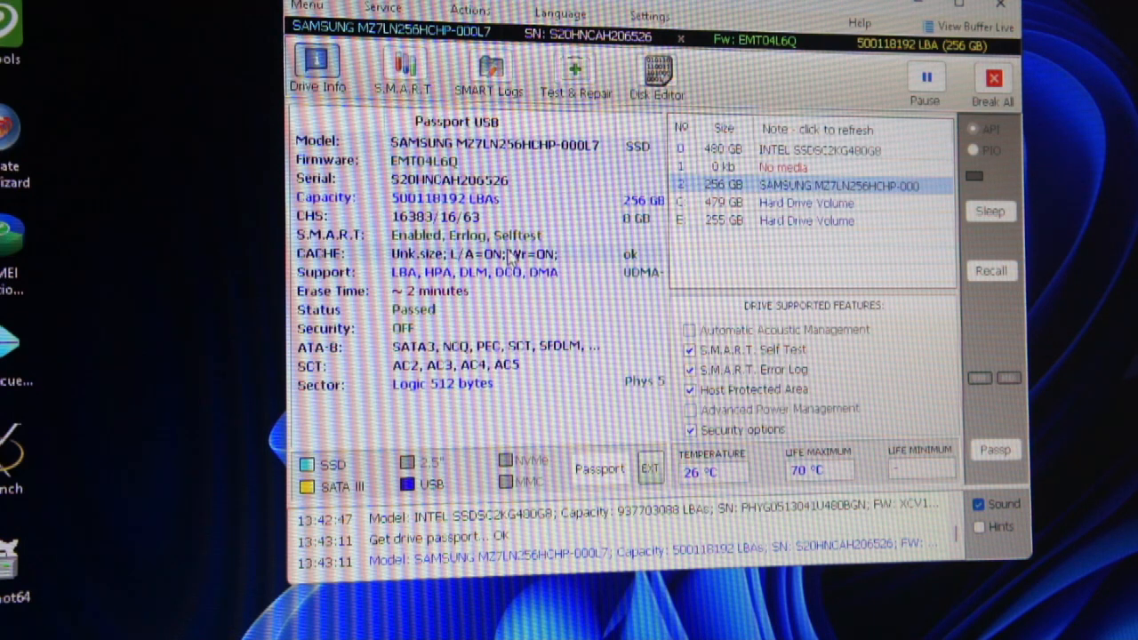
# - Show the Samsung drive's S.M.A.R.T. table, reporting GOOD status and 10,413 power-on hours
pyautogui.click(403, 76)
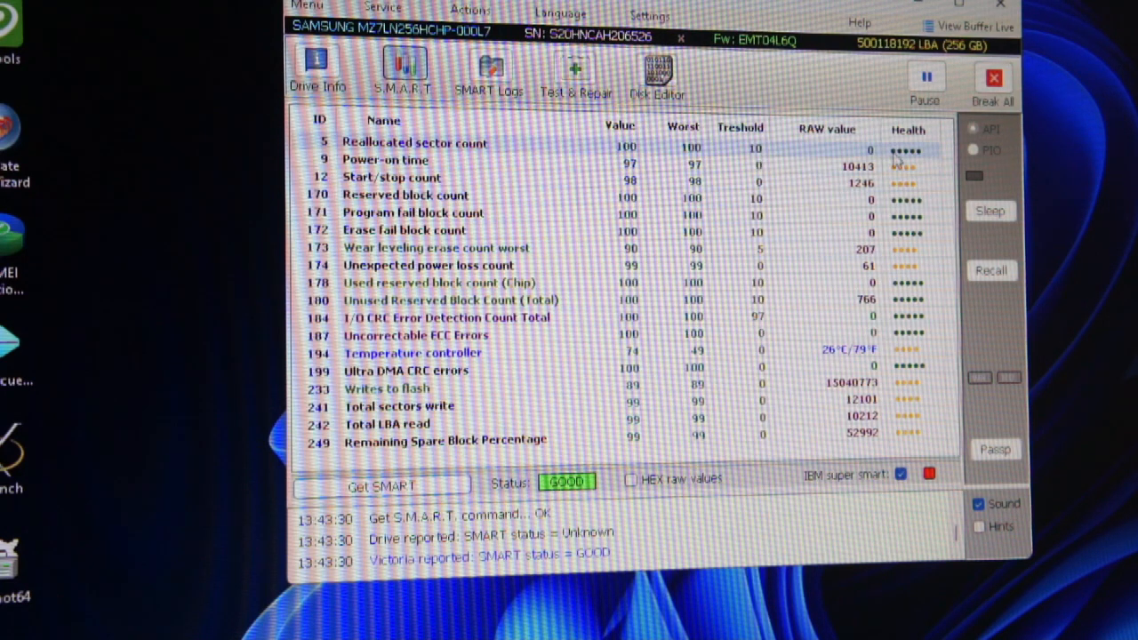
pyautogui.moveTo(901, 229)
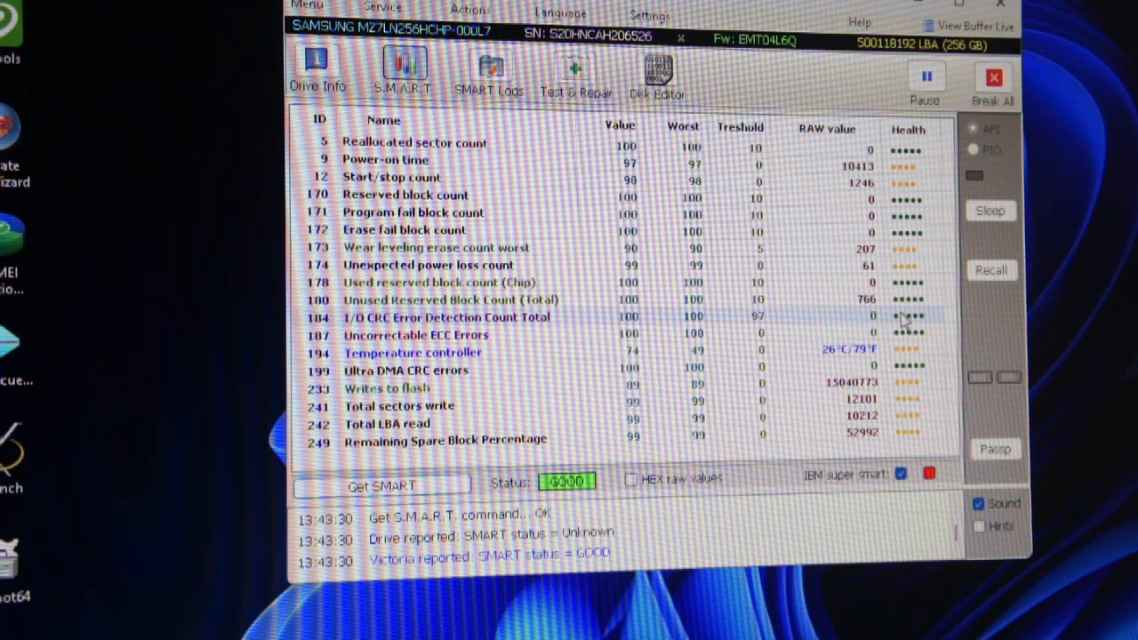
pyautogui.moveTo(899, 169)
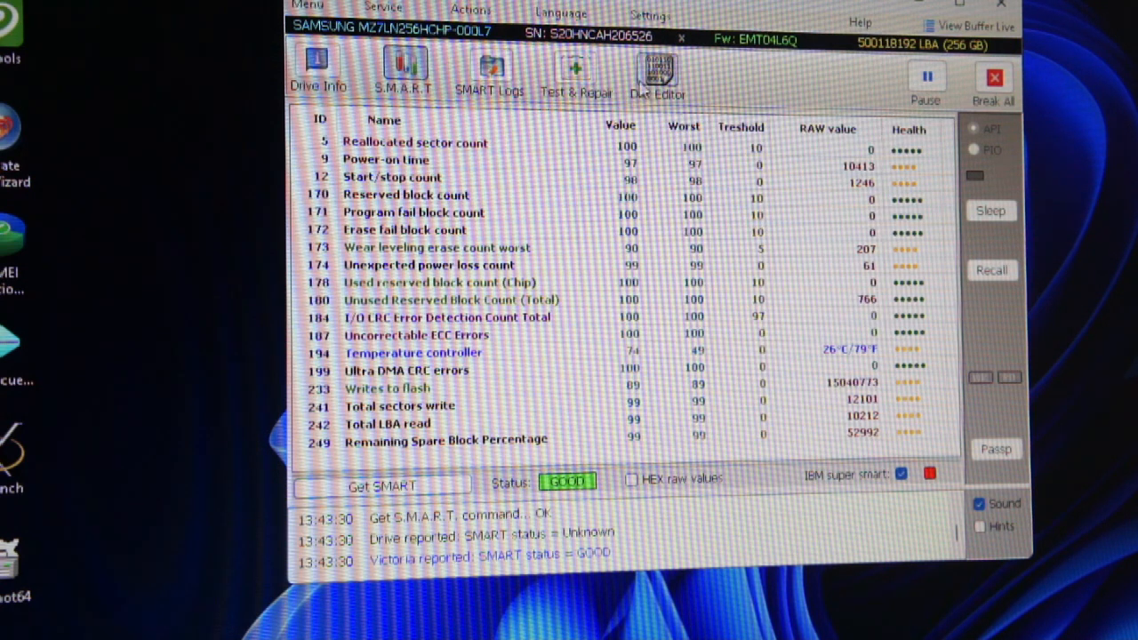
# - Start a quick surface scan of the Samsung drive from Test & Repair's Actions menu
pyautogui.click(575, 71)
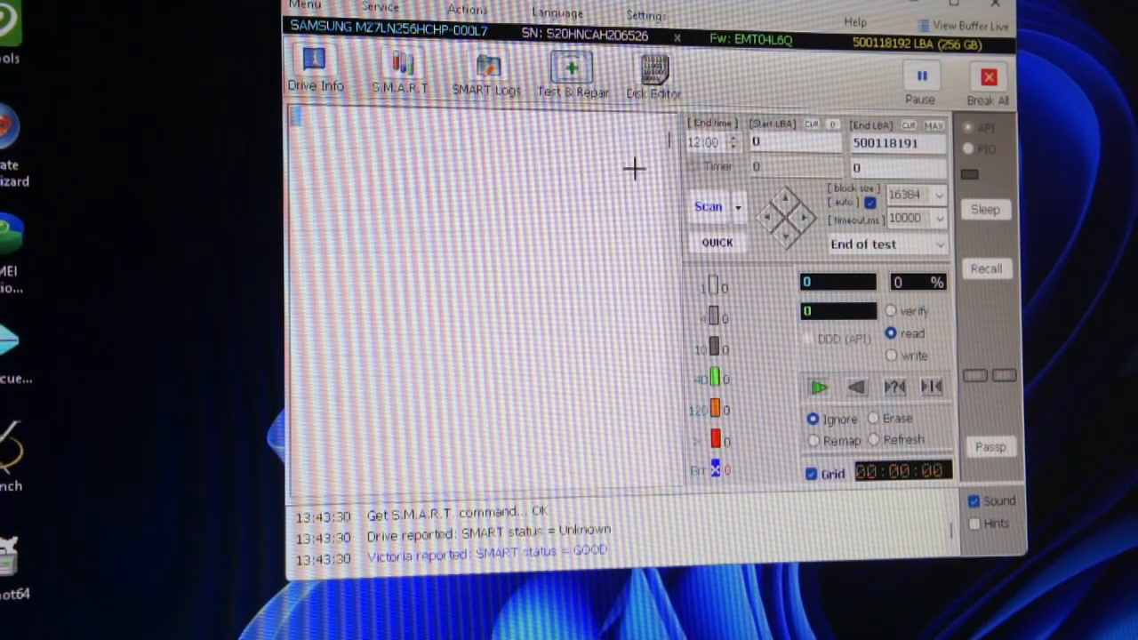
pyautogui.click(467, 10)
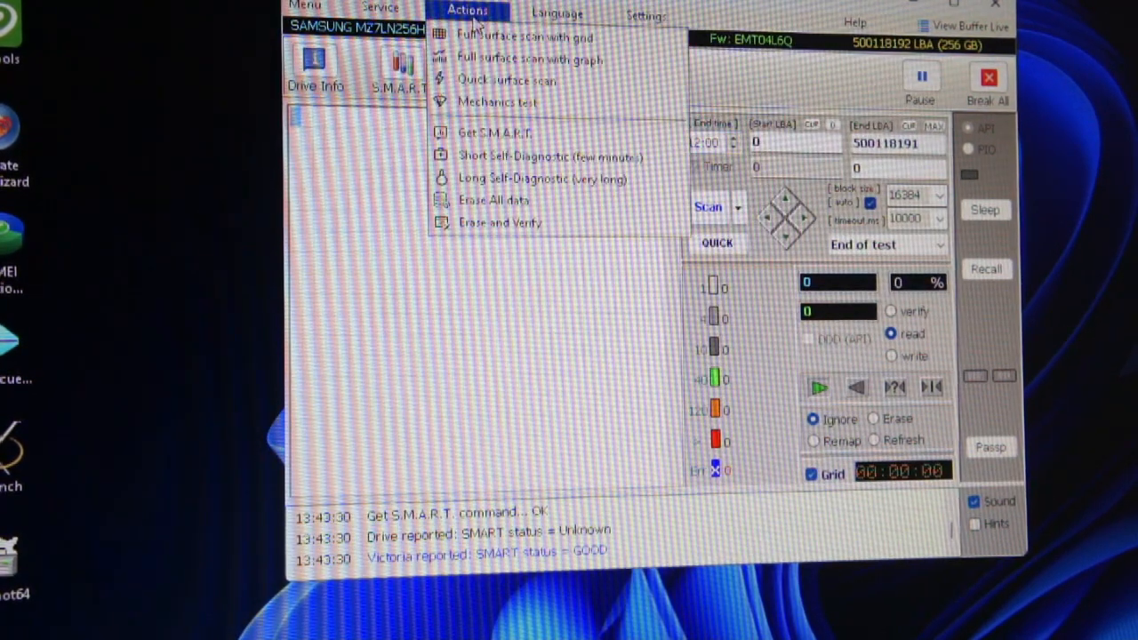
pyautogui.click(506, 79)
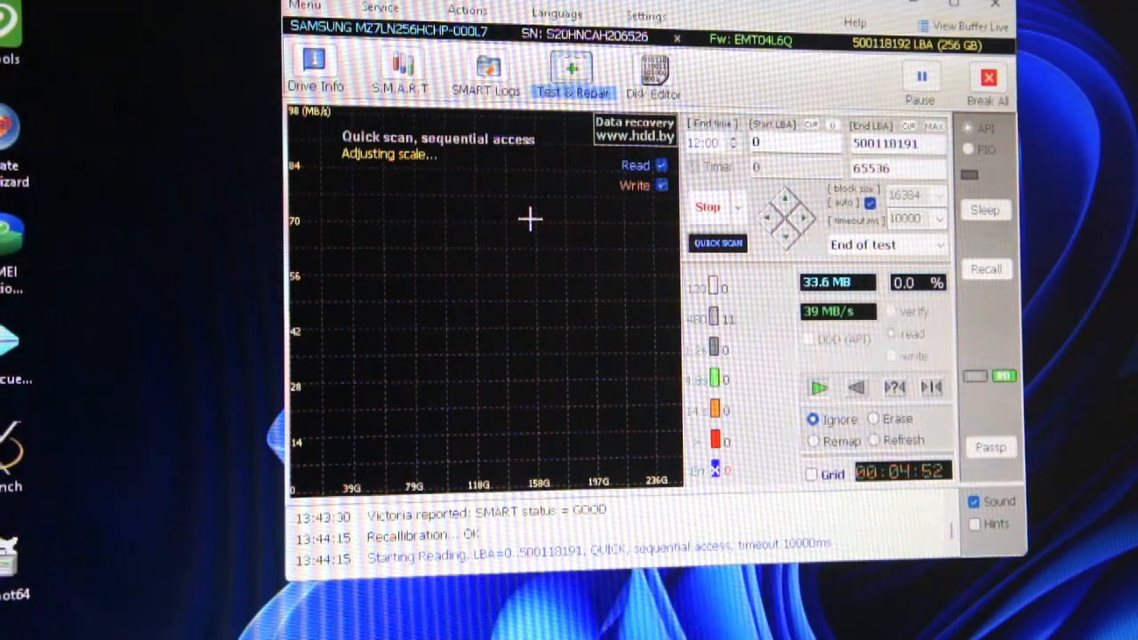
# - Toggle the scan display between block grid and speed graph, ending on the grid at 35.1%
pyautogui.click(811, 474)
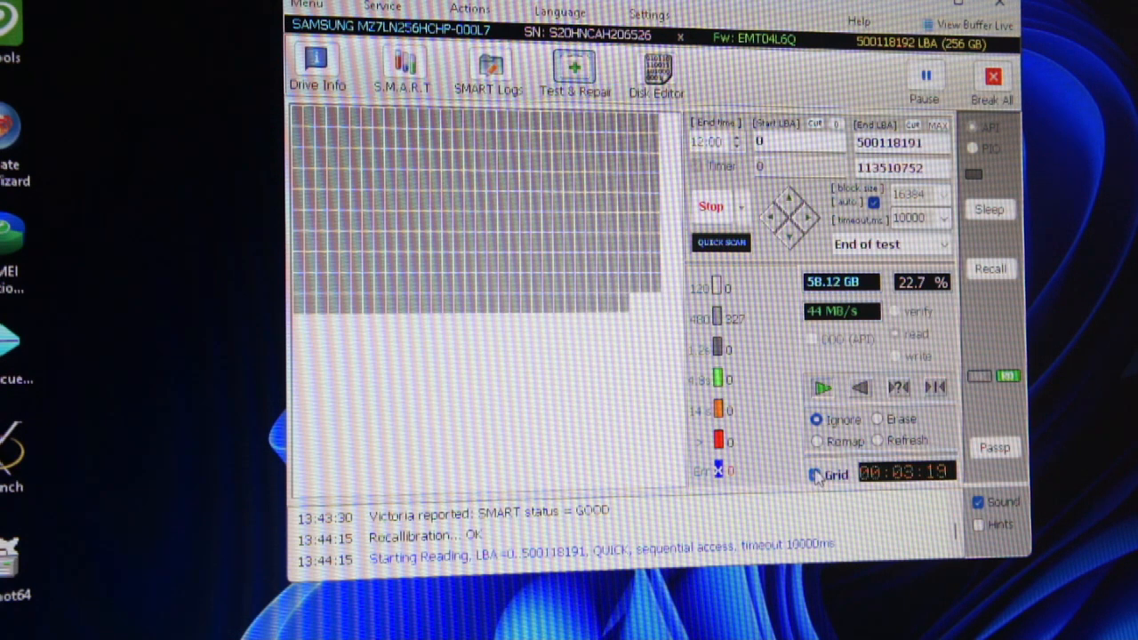
pyautogui.click(814, 474)
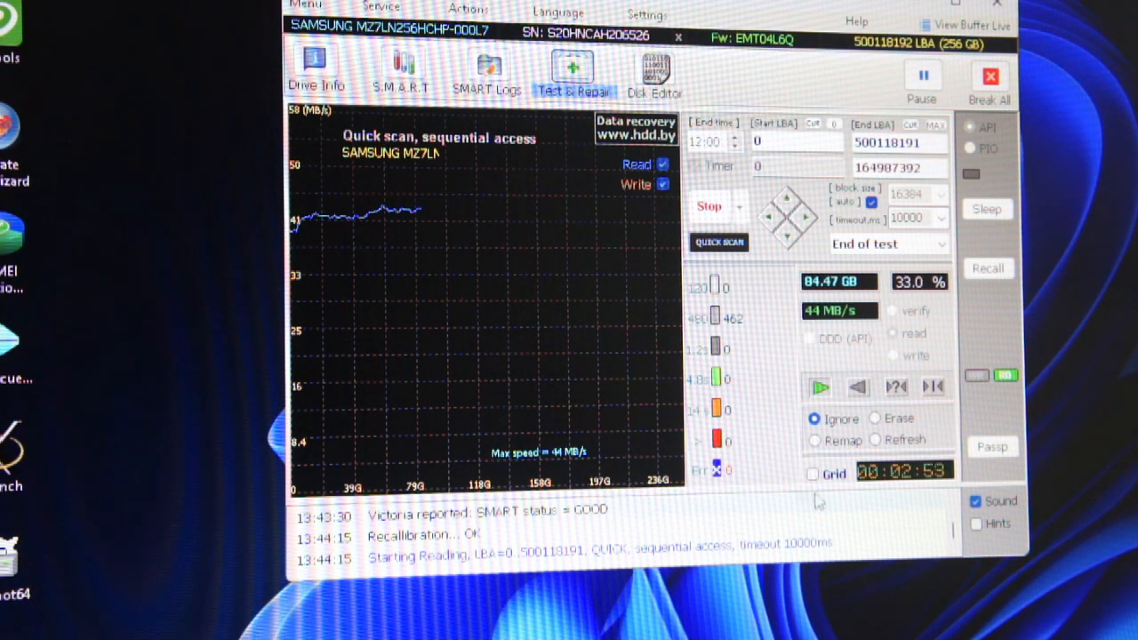
pyautogui.click(811, 474)
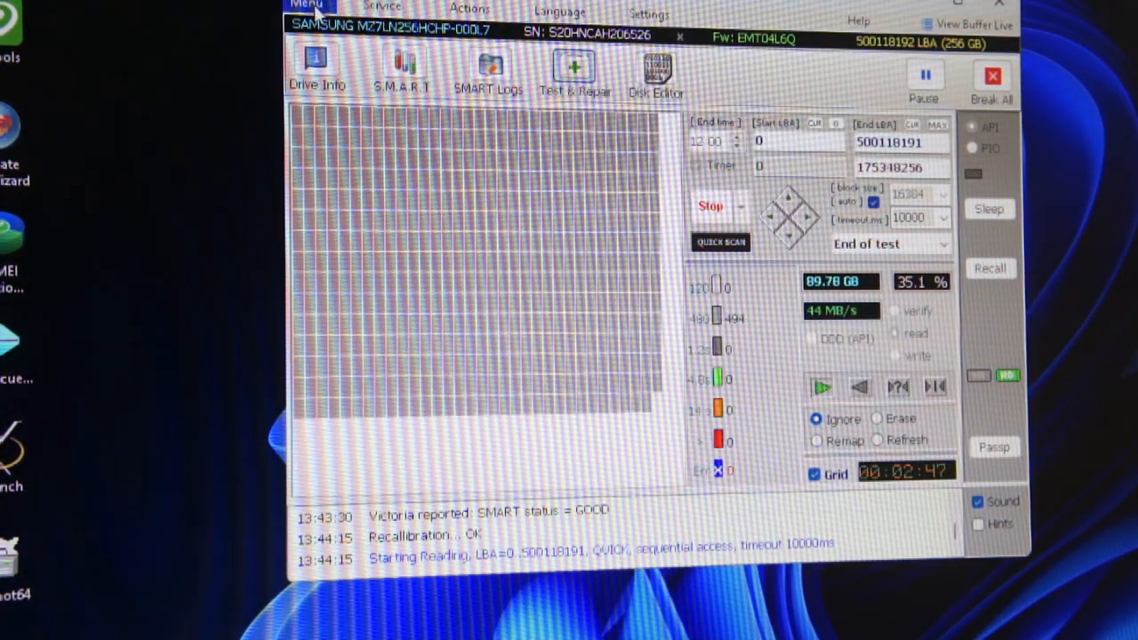
# - View and close the Device Configuration Overlay, then break the running scan
pyautogui.click(383, 8)
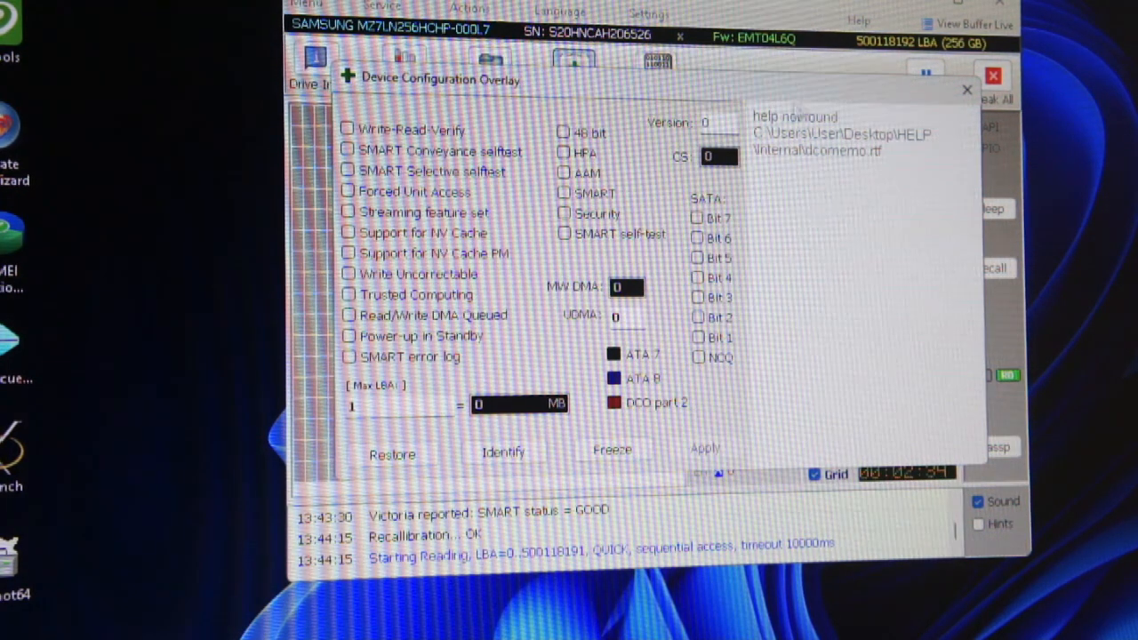
pyautogui.click(967, 89)
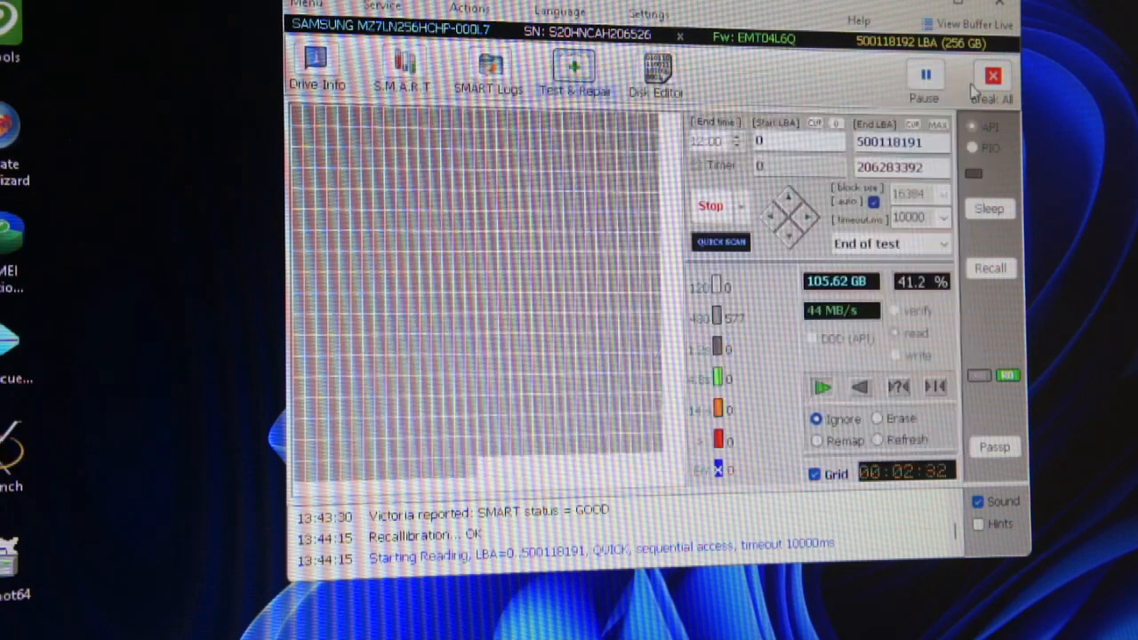
pyautogui.click(470, 9)
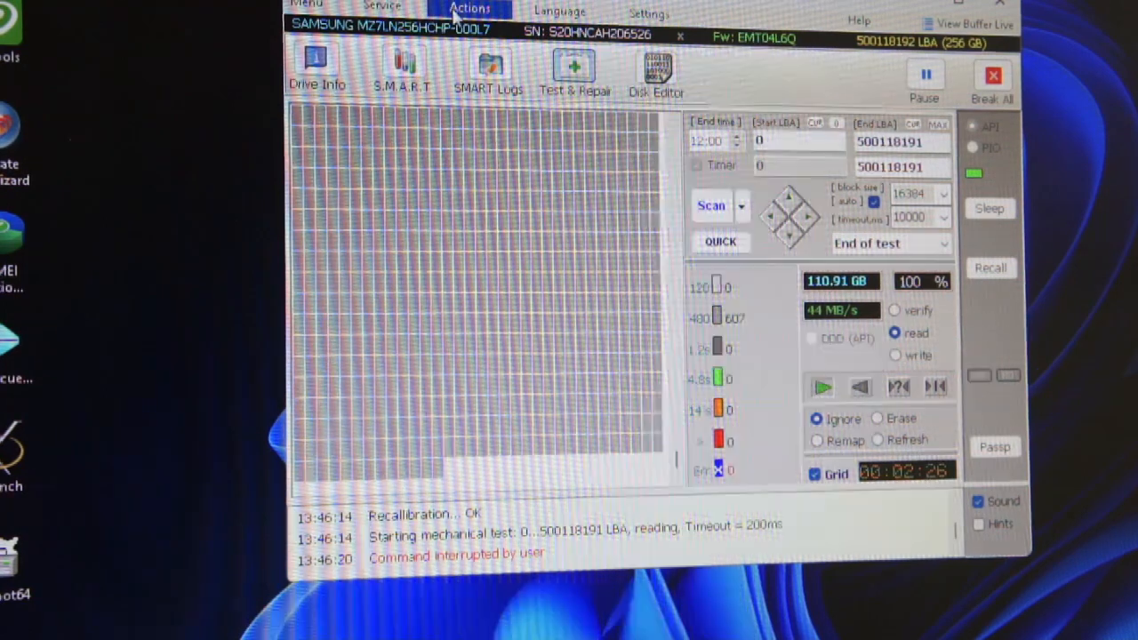
pyautogui.click(382, 7)
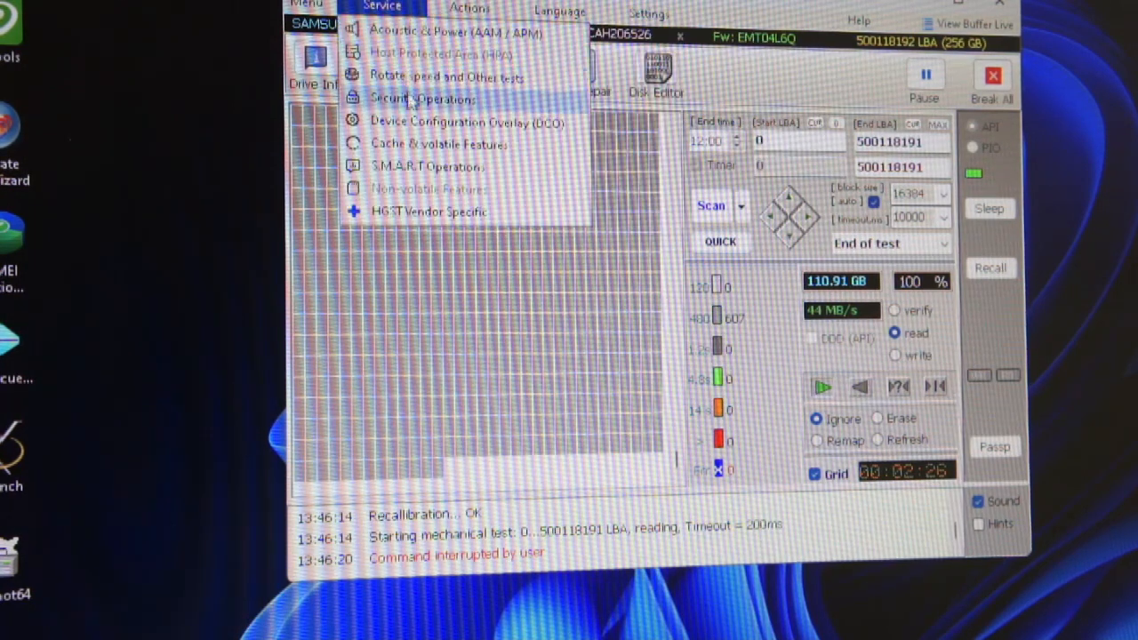
pyautogui.click(421, 98)
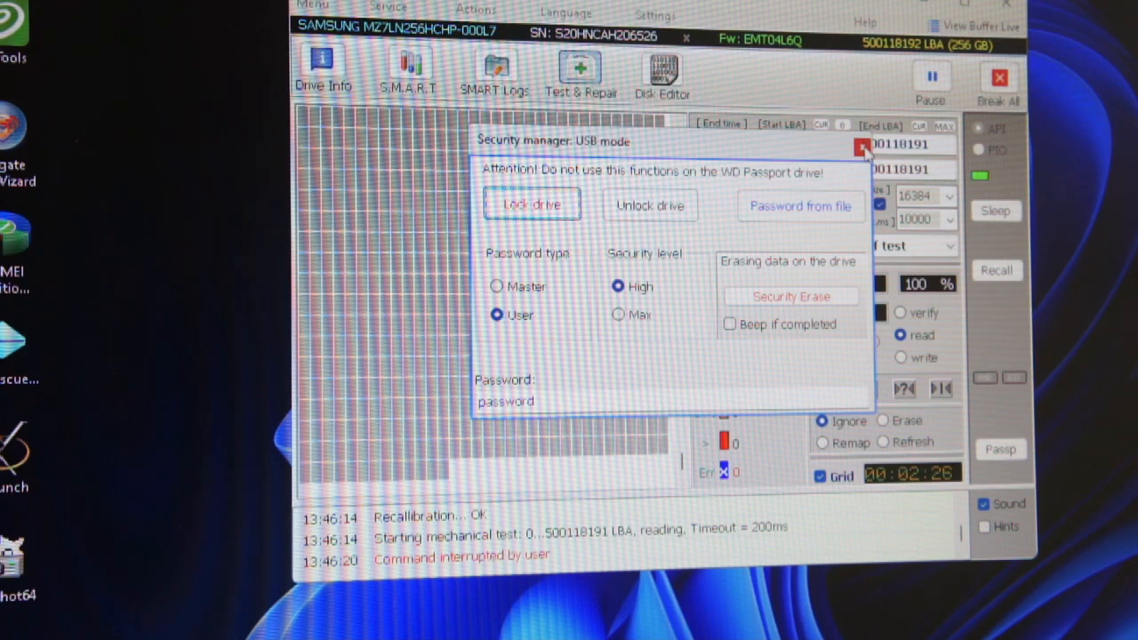
pyautogui.click(863, 146)
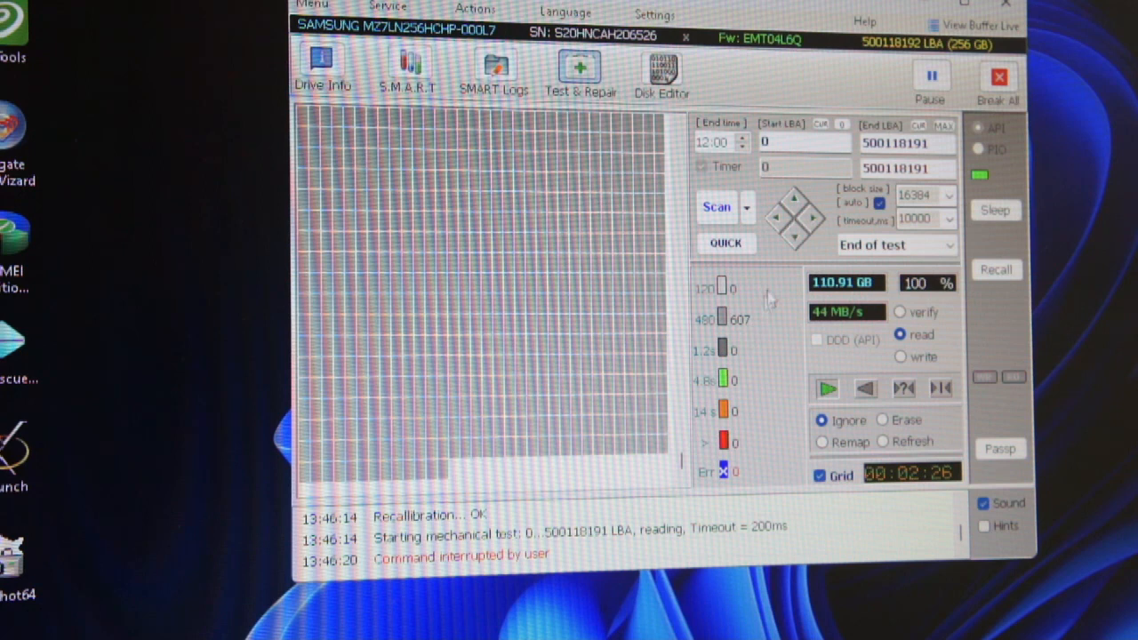
pyautogui.moveTo(742, 343)
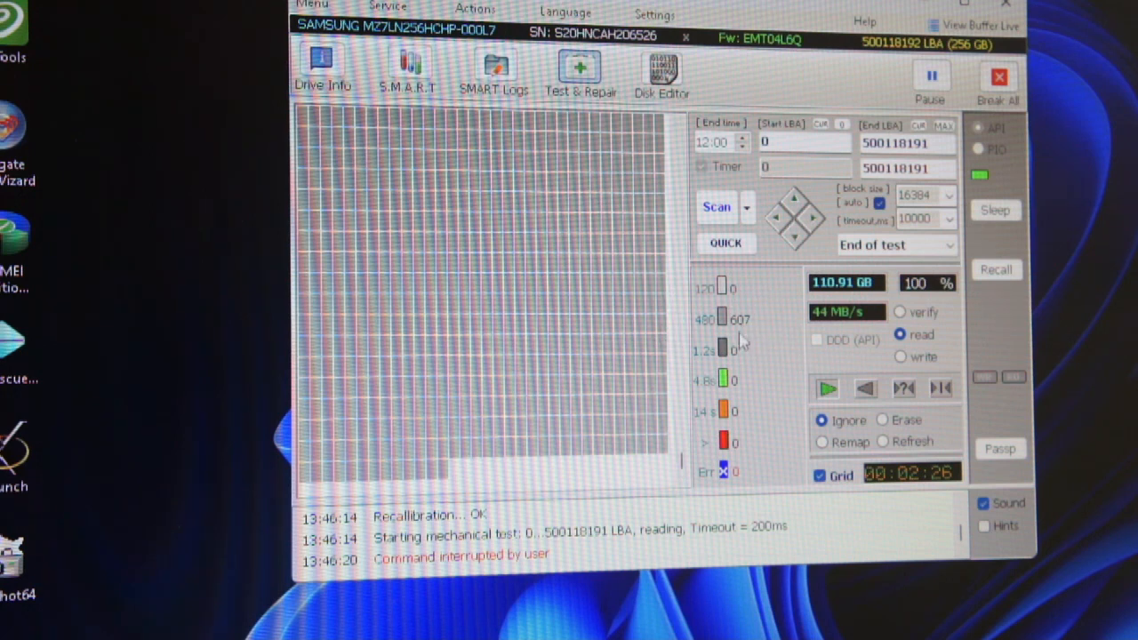
pyautogui.moveTo(805, 307)
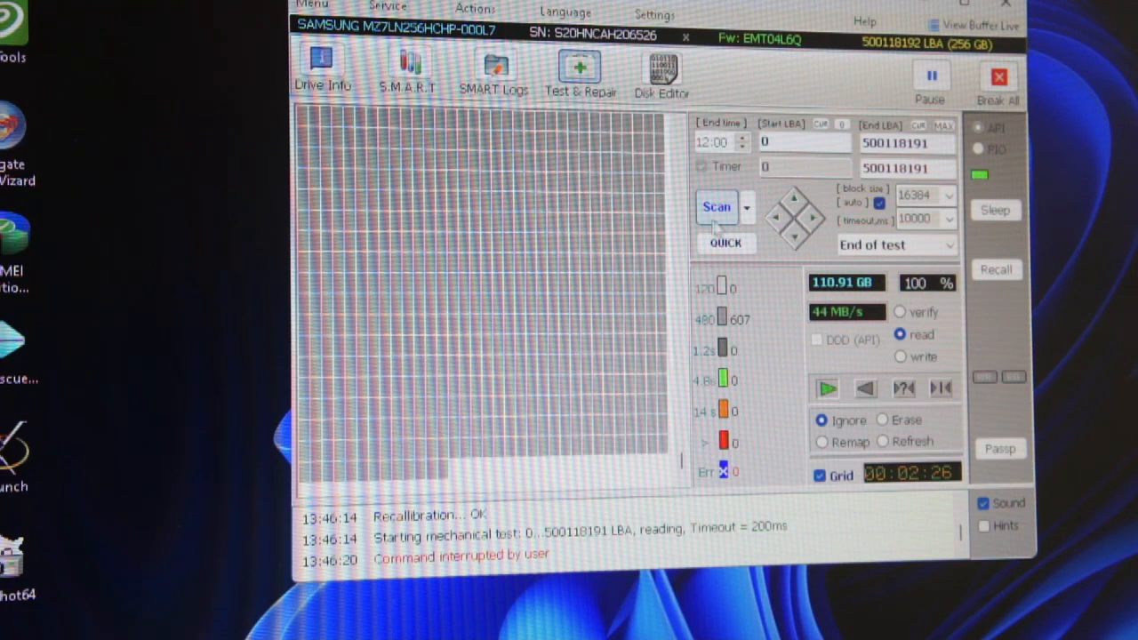
# - Launch a full sequential read scan of the Samsung drive from Test & Repair
pyautogui.click(716, 207)
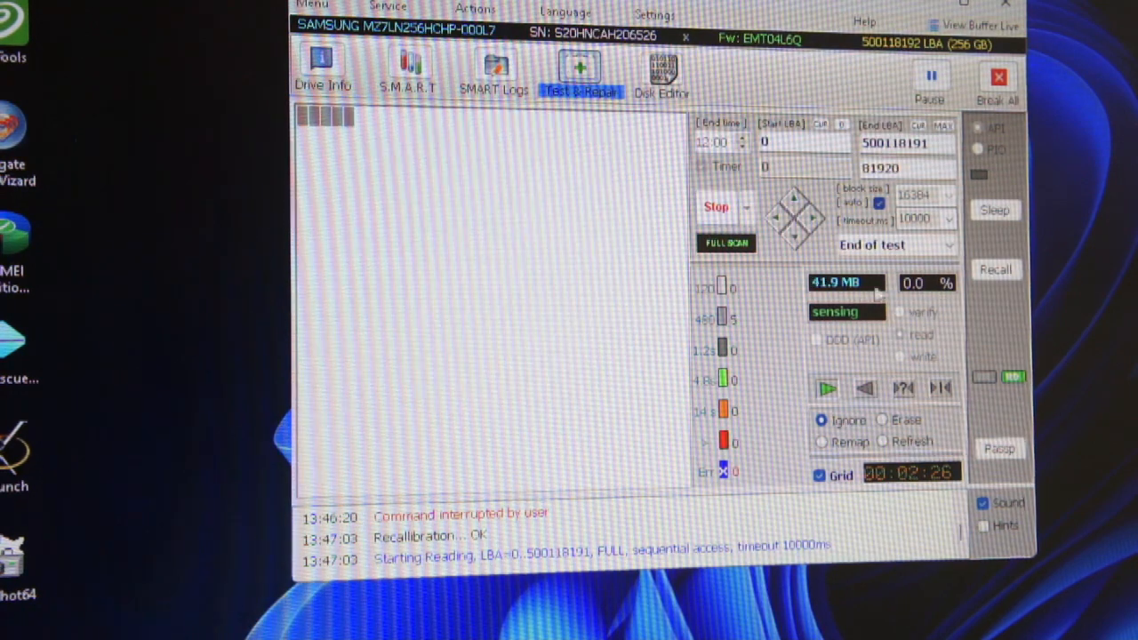